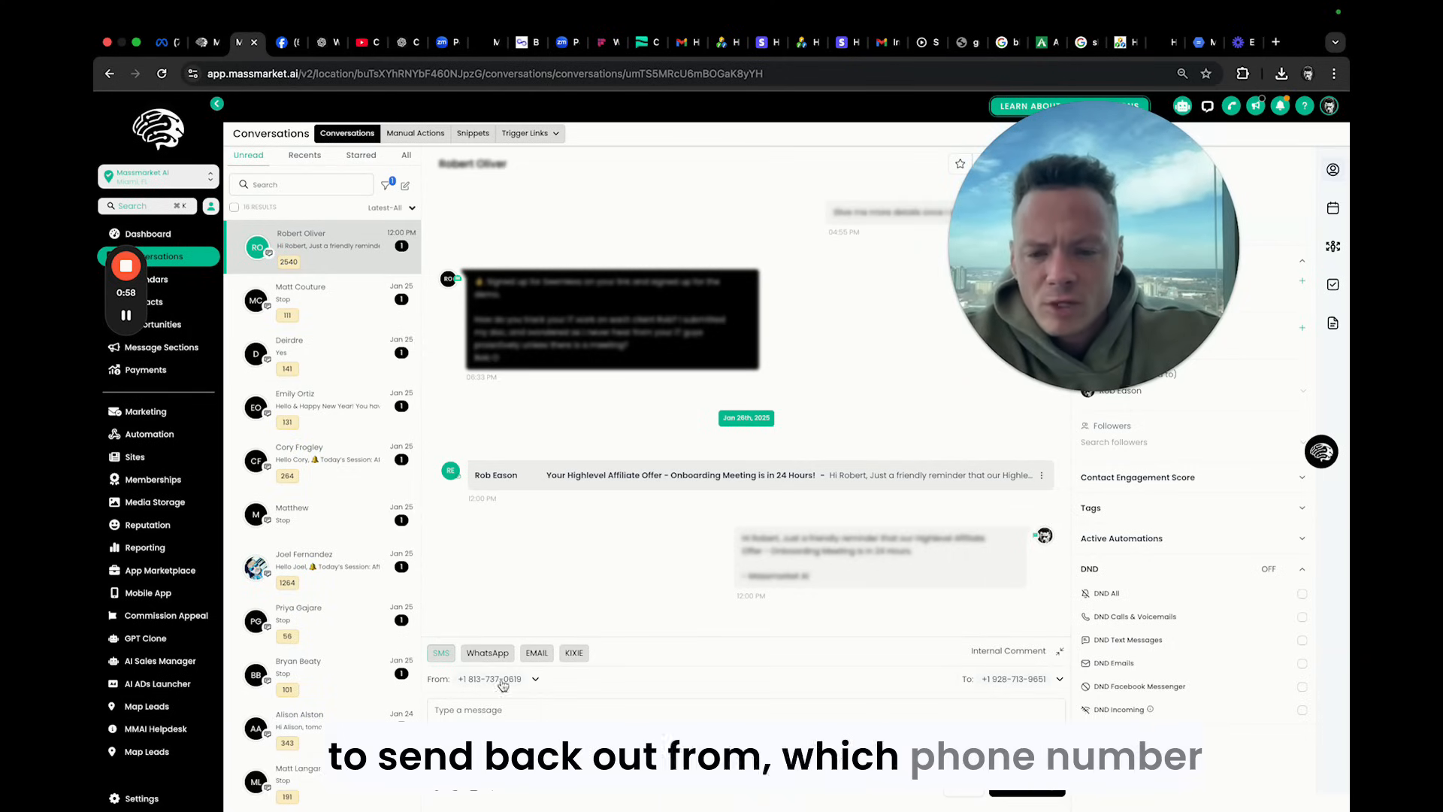
left_click(497, 678)
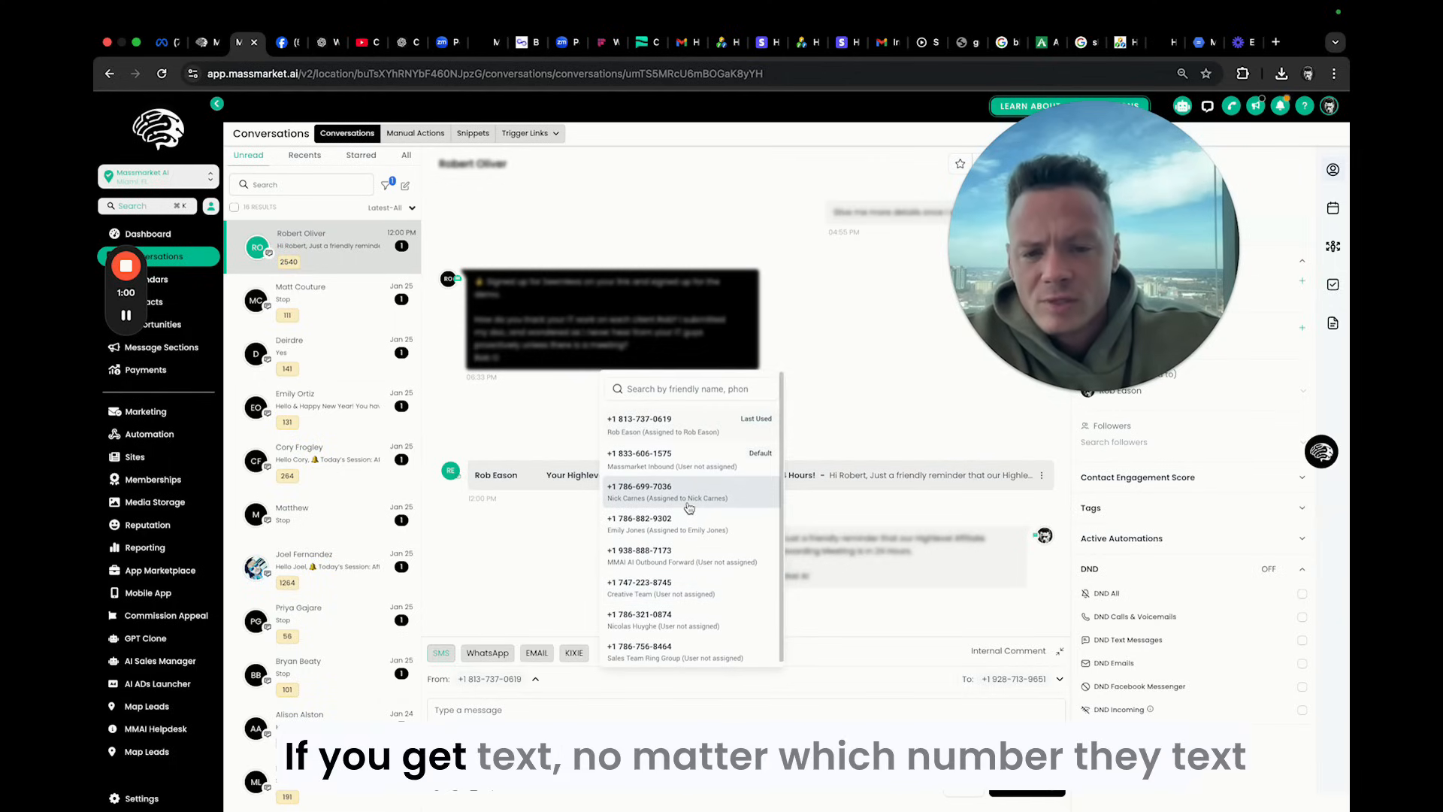